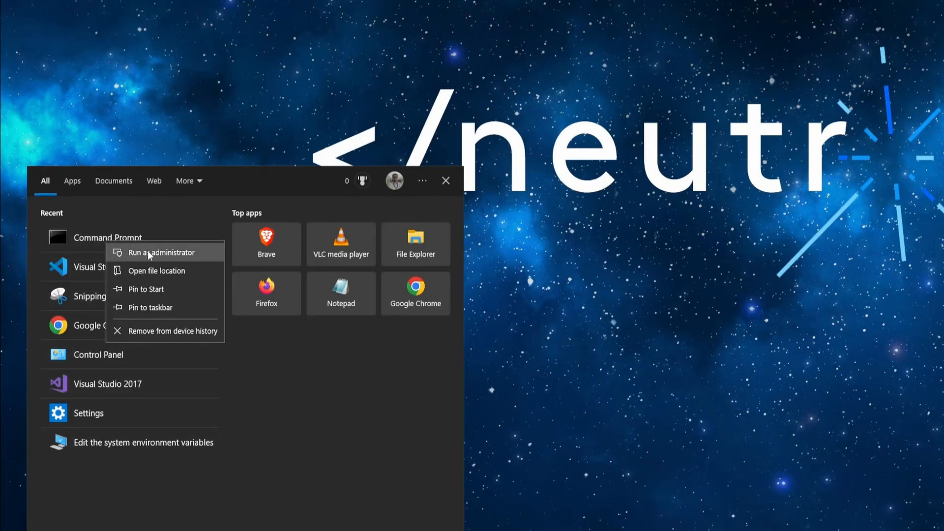
Run Command Prompt as administrator from the Start menu's Recent list.
{"action": "left_click", "coordinate": [162, 253]}
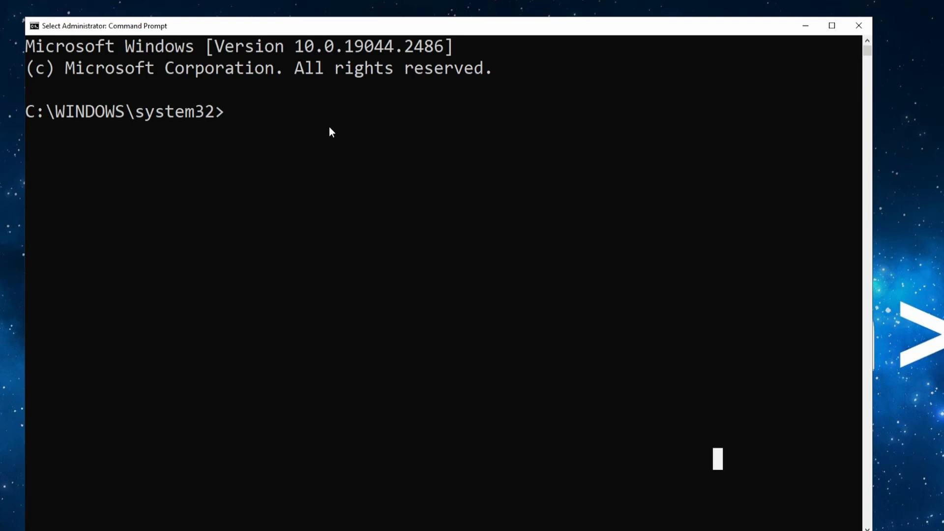
Enter fsutil file createnew C:\Users\Carol\Desktop\dummyFile at the prompt.
{"action": "type", "text": "fsutil"}
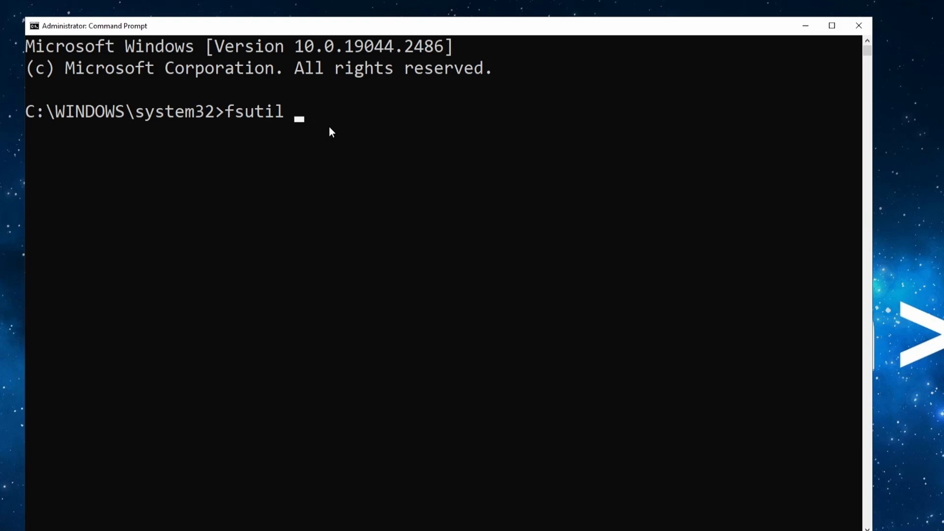
{"action": "type", "text": "file"}
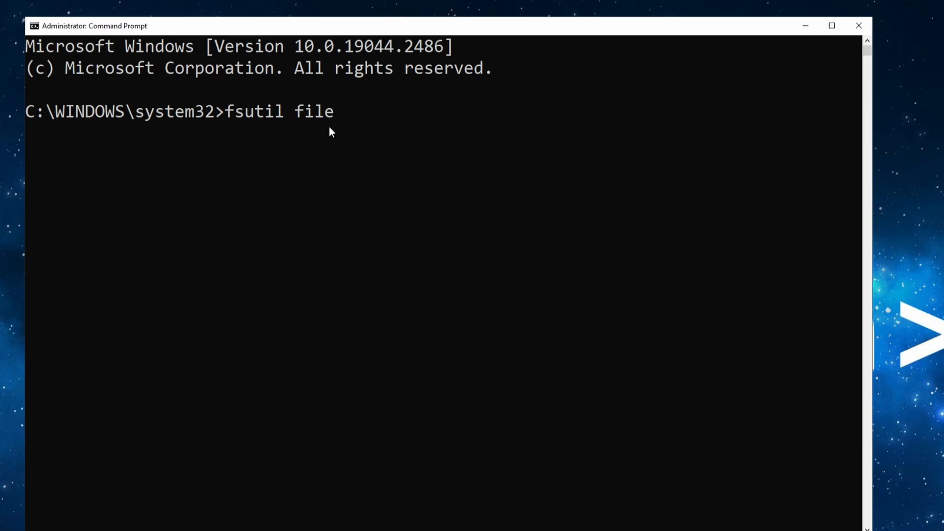
{"action": "type", "text": "createnew"}
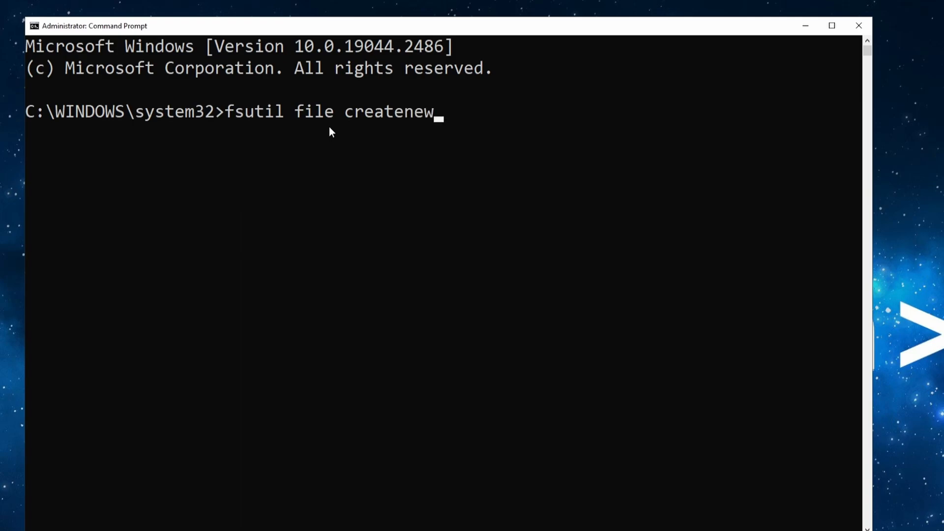
{"action": "type", "text": "C"}
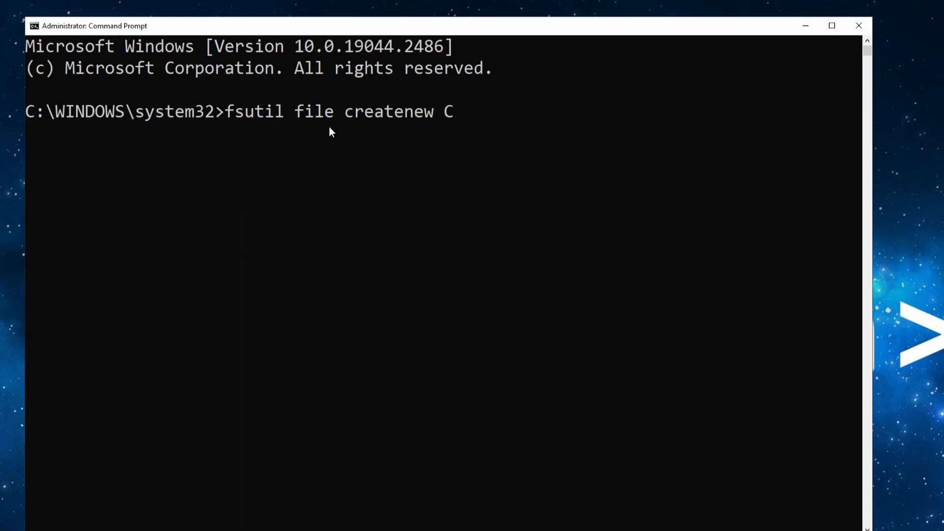
{"action": "type", "text": ":\\"}
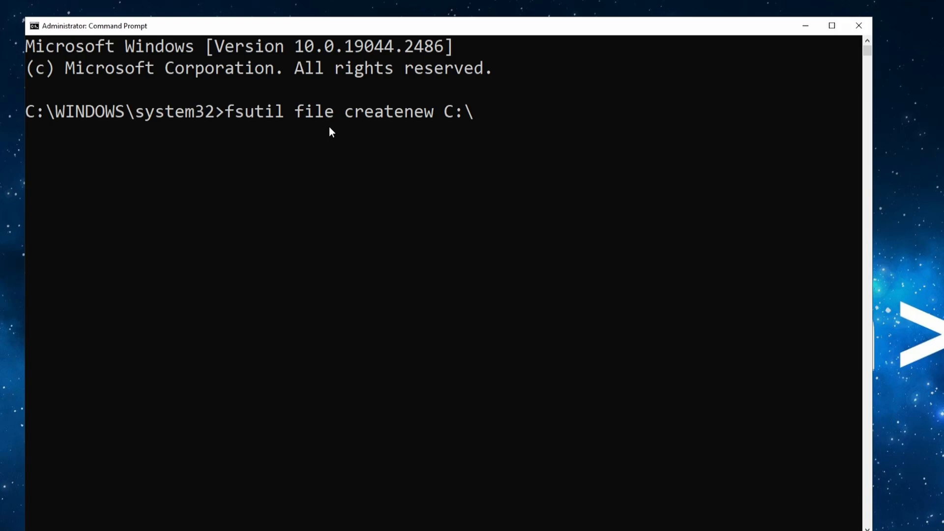
{"action": "type", "text": "Us"}
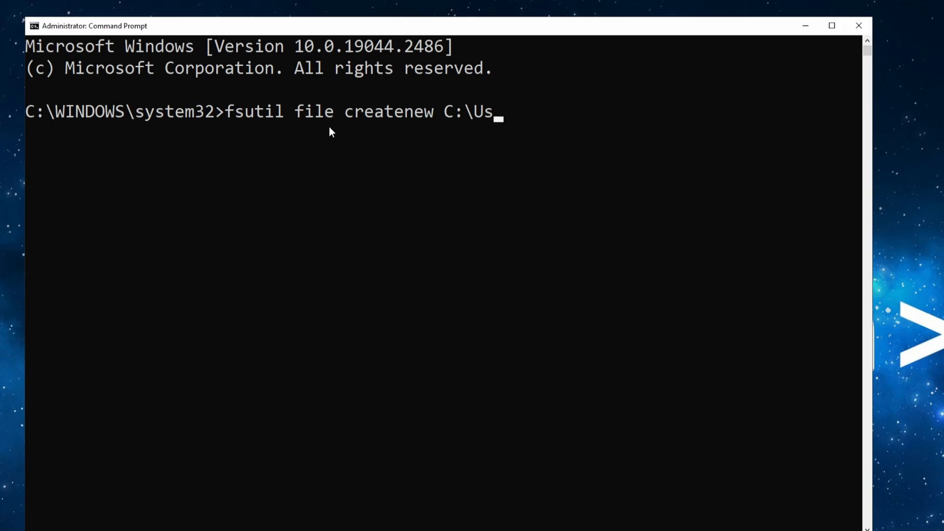
{"action": "type", "text": "ers\\Carol"}
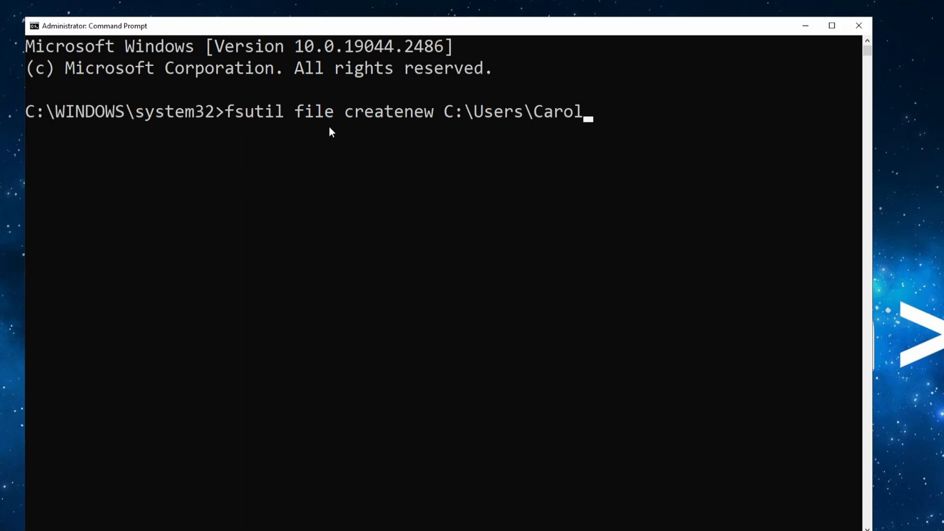
{"action": "type", "text": "\\Deskto"}
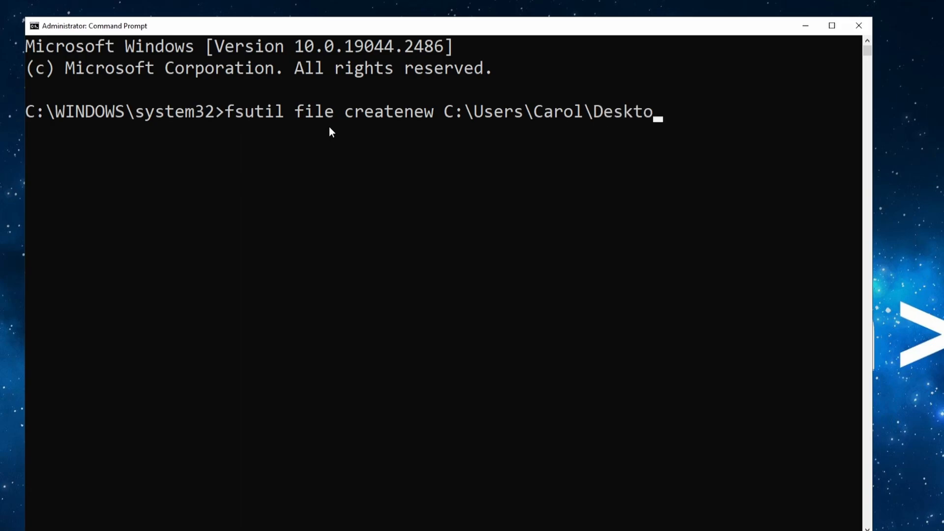
{"action": "type", "text": "p\\"}
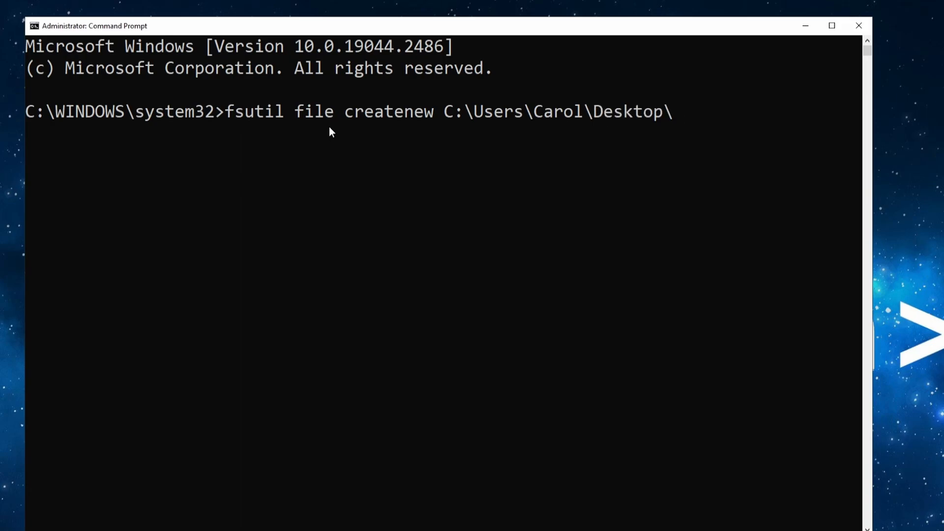
{"action": "type", "text": "dummy"}
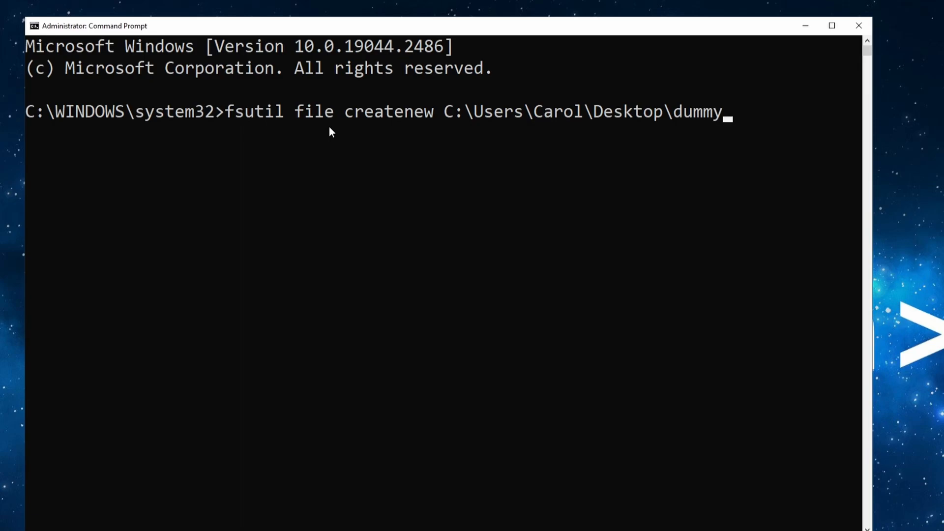
{"action": "type", "text": "File"}
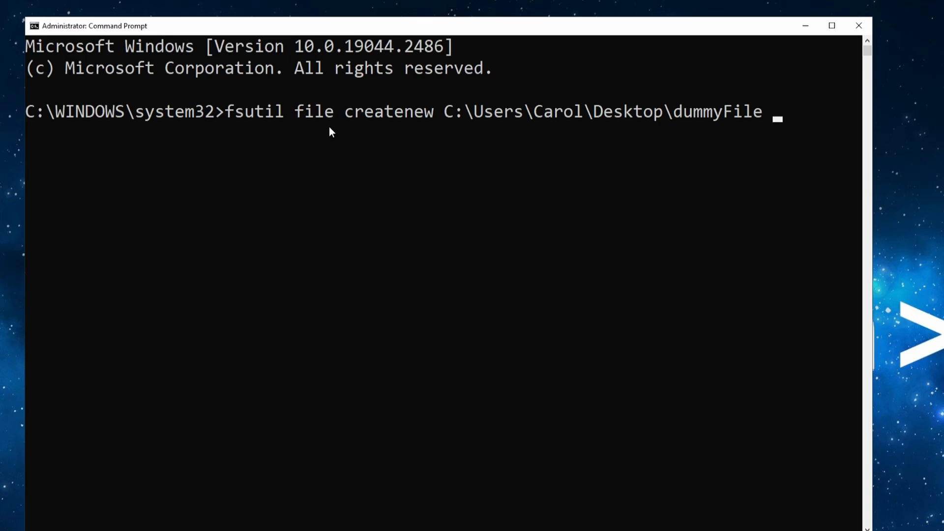
{"action": "type", "text": "107"}
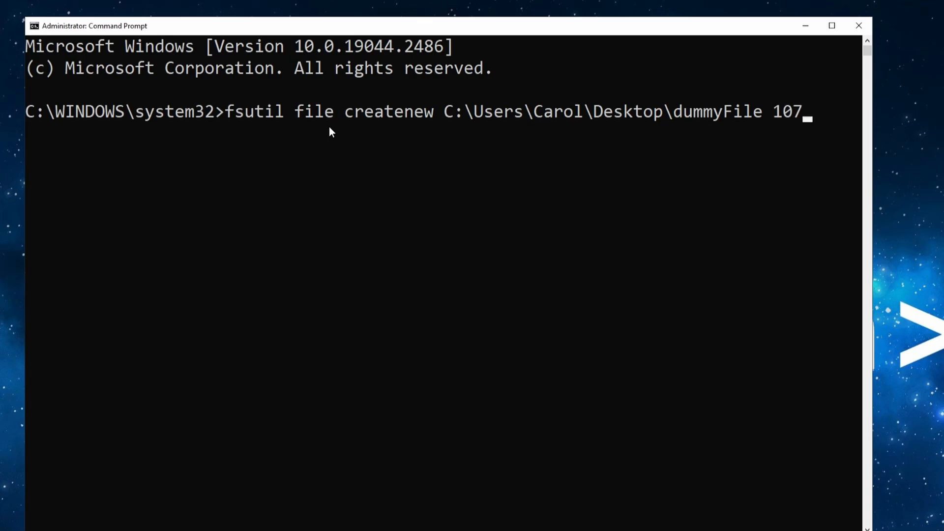
{"action": "type", "text": "374"}
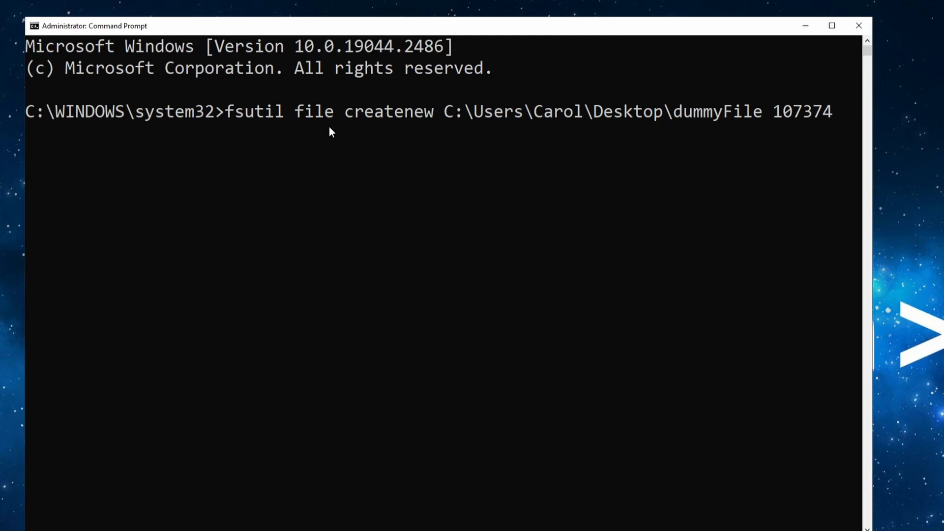
{"action": "type", "text": "18"}
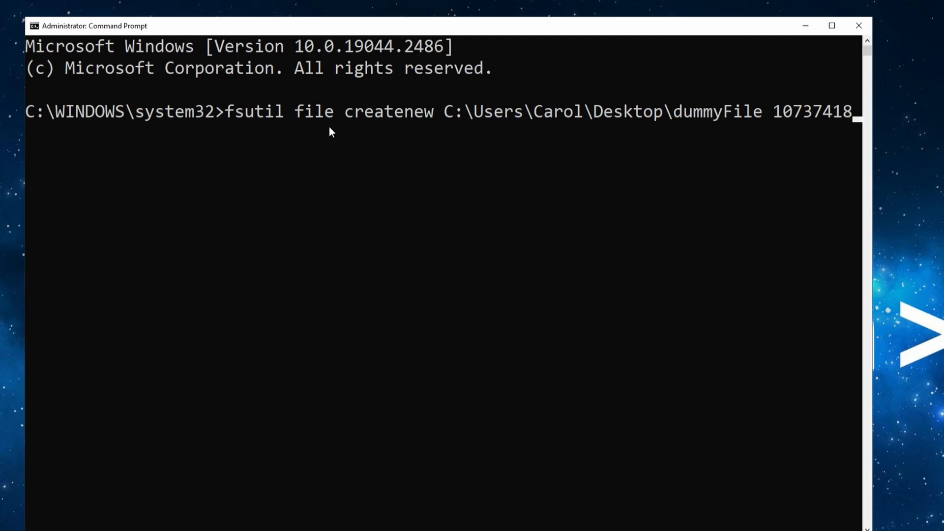
{"action": "type", "text": "24"}
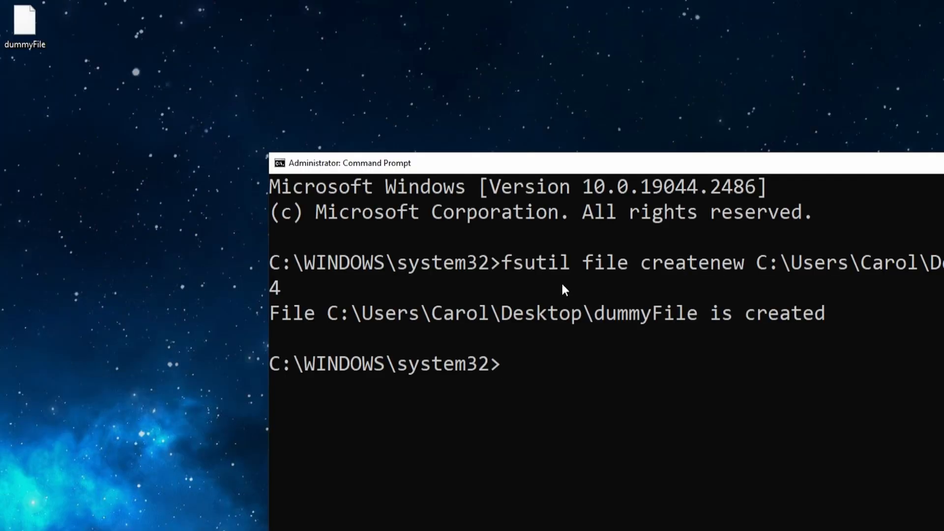
Open dummyFile from the desktop with Visual Studio Code via Open with.
{"action": "right_click", "coordinate": [26, 24]}
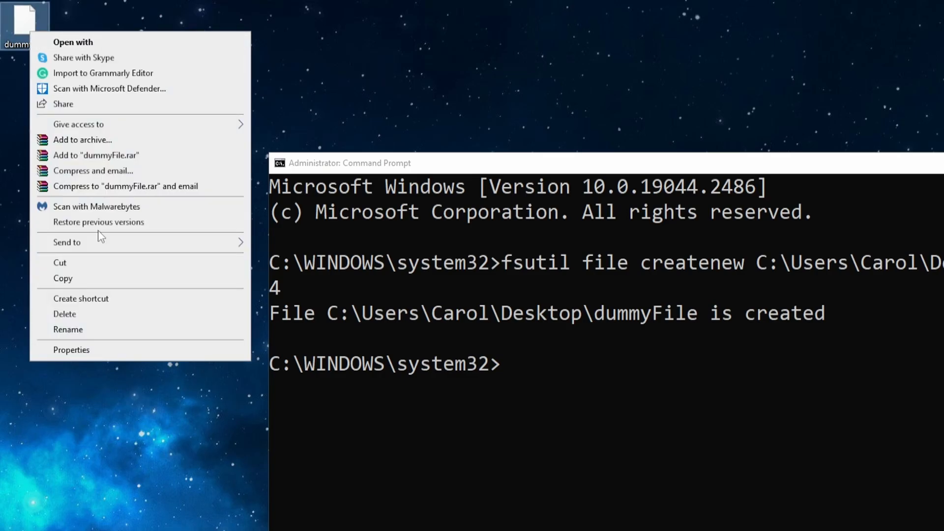
{"action": "left_click", "coordinate": [71, 350]}
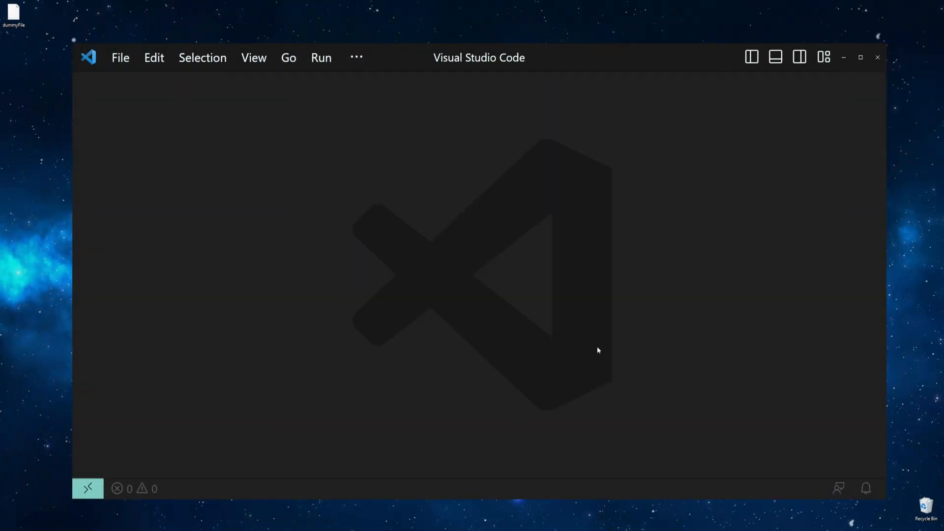
{"action": "mouse_move", "coordinate": [596, 342]}
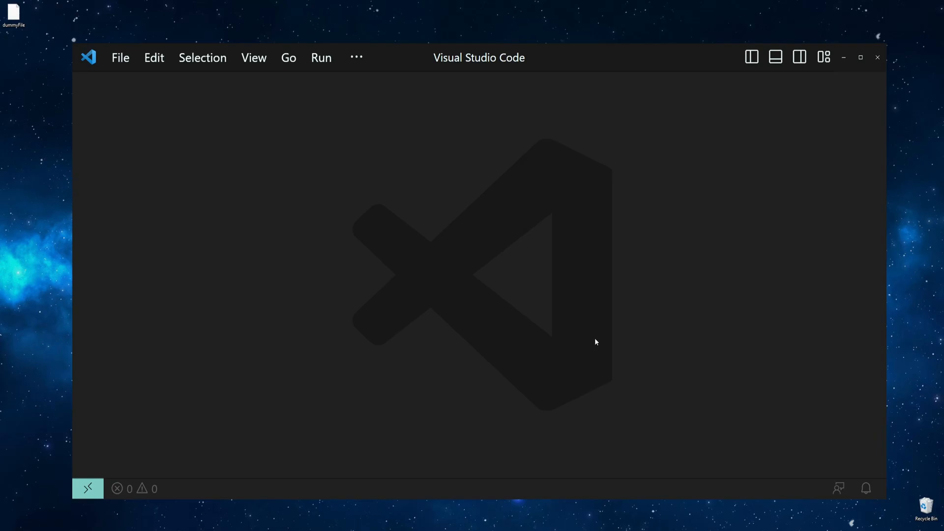
Show dummyFile in the Hex Editor and inspect a byte, all reading 00.
{"action": "left_click_drag", "start_coordinate": [11, 11], "coordinate": [439, 262]}
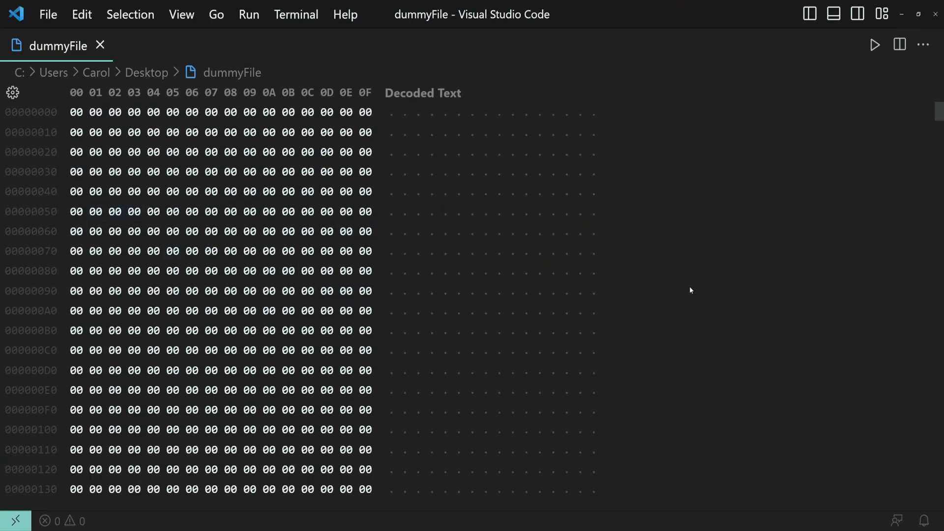
{"action": "left_click", "coordinate": [327, 251]}
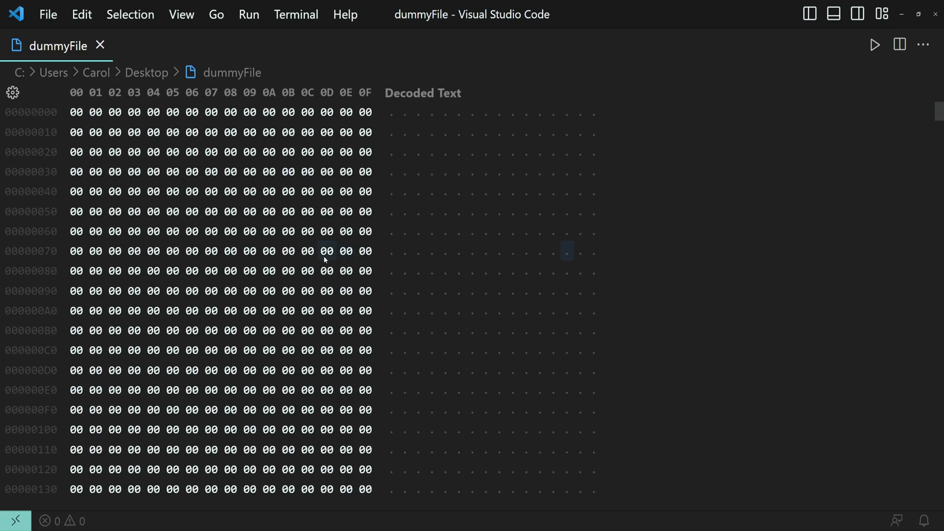